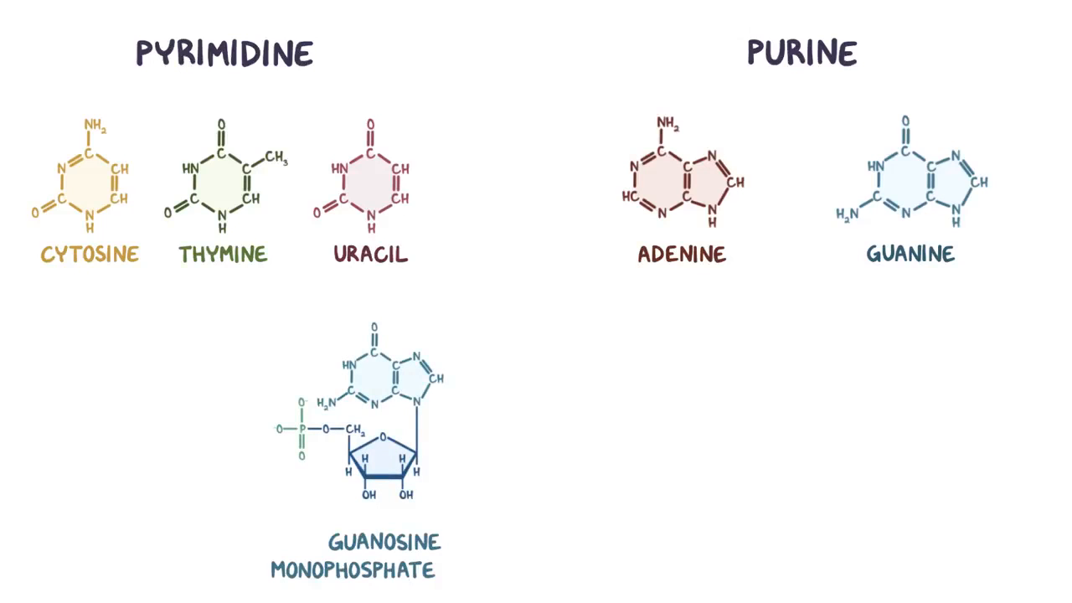
type("(GMP)")
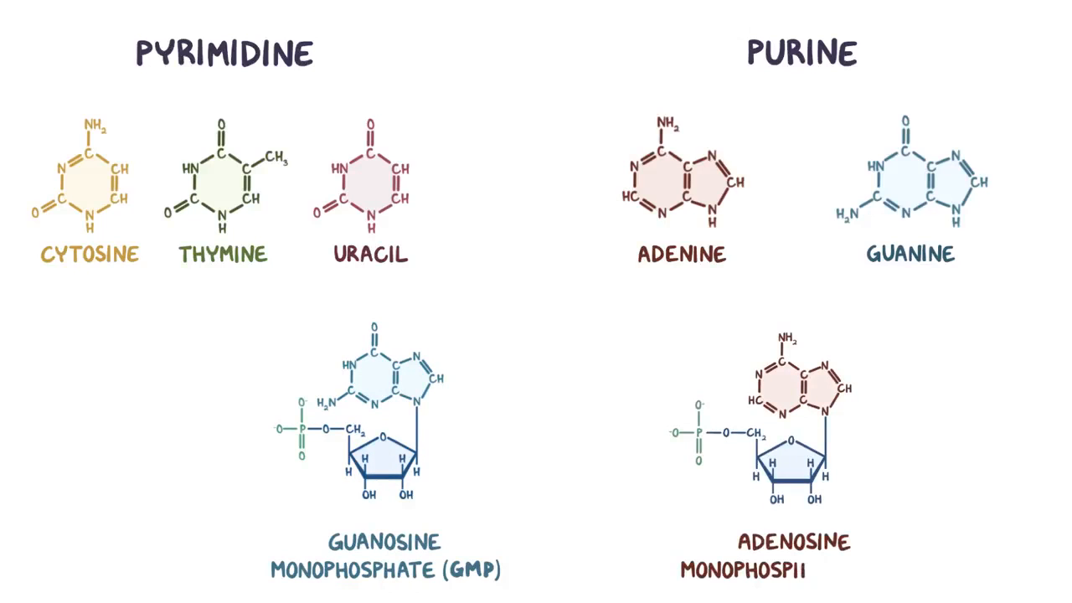
type("ATE (AMP)")
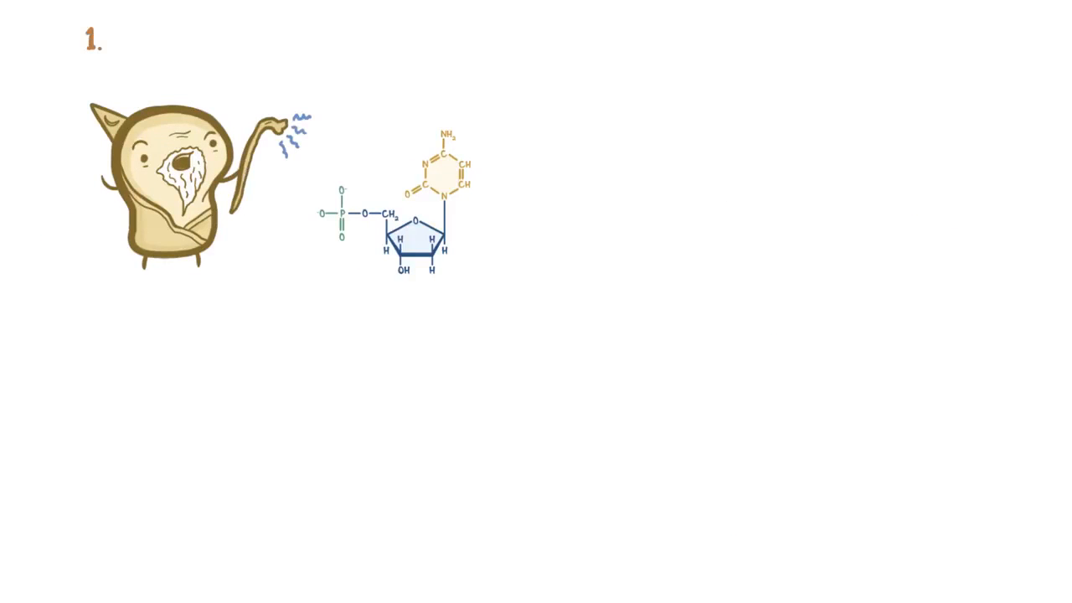
type("DE NOVO SYNTHESIS")
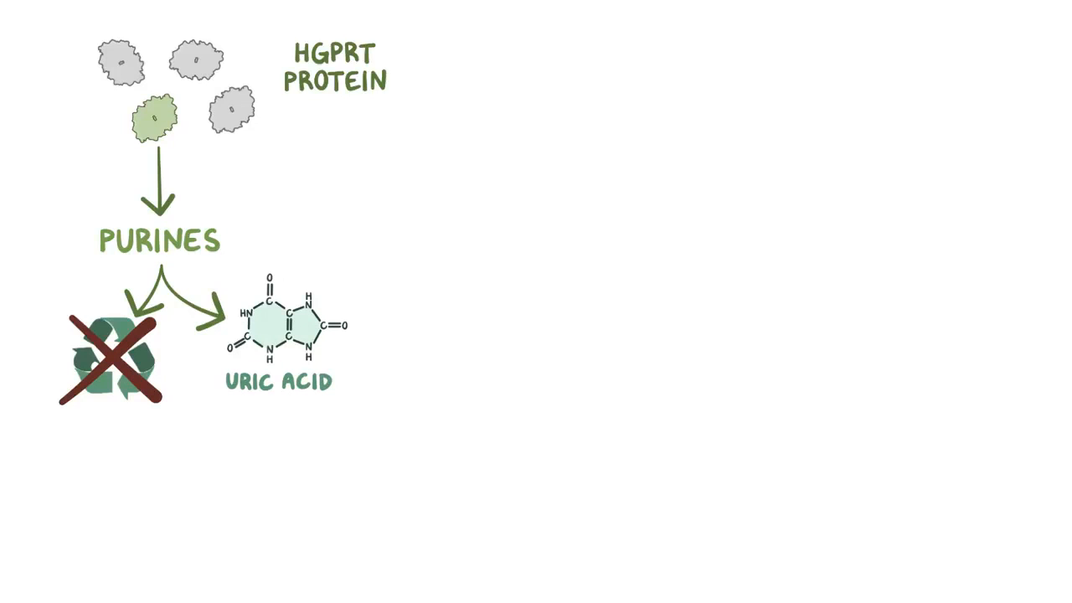
type("DE")
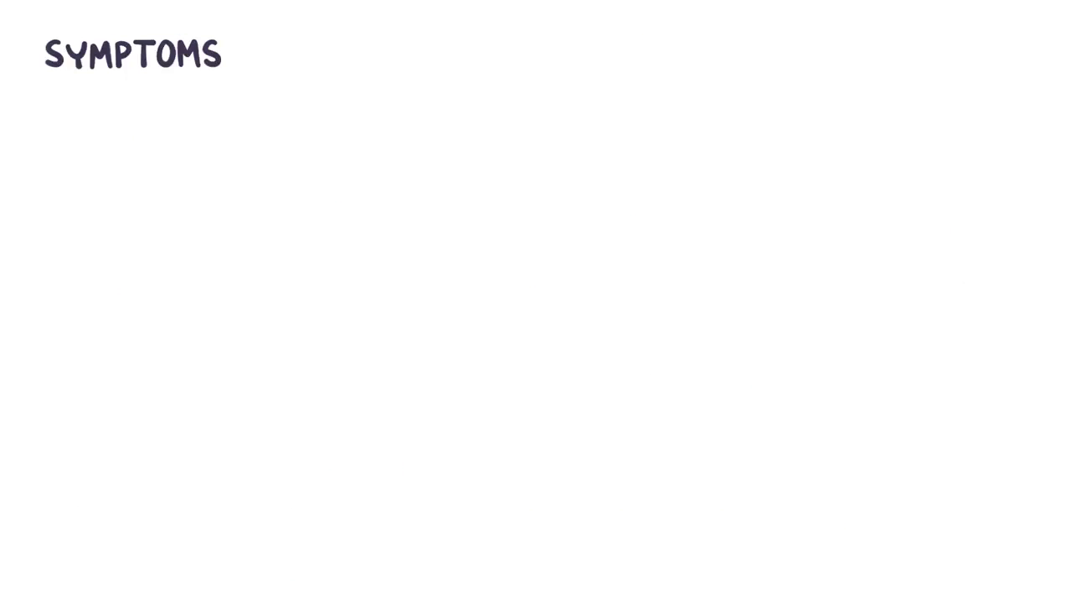
type("~ BEGIN in 1st YEAR of LIFE")
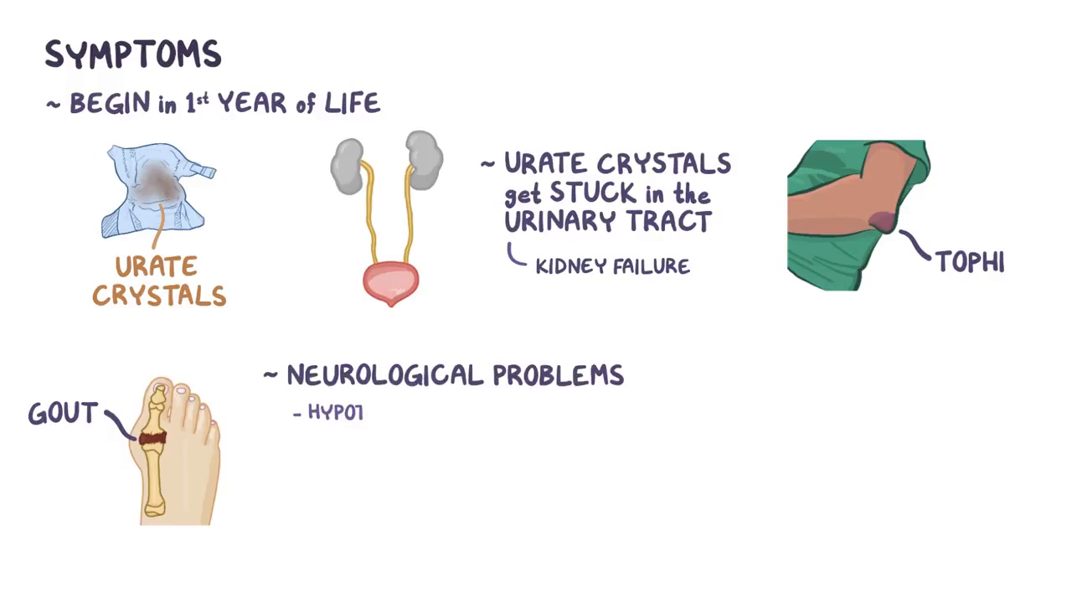
type("TONIA")
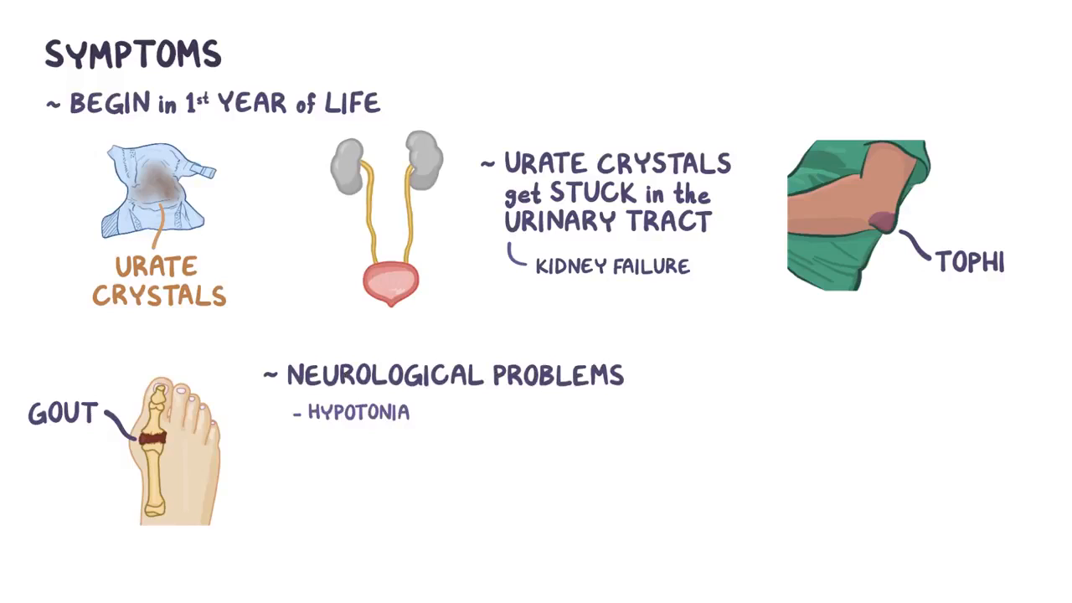
type("DELAYS in CHILDHOOD MILES")
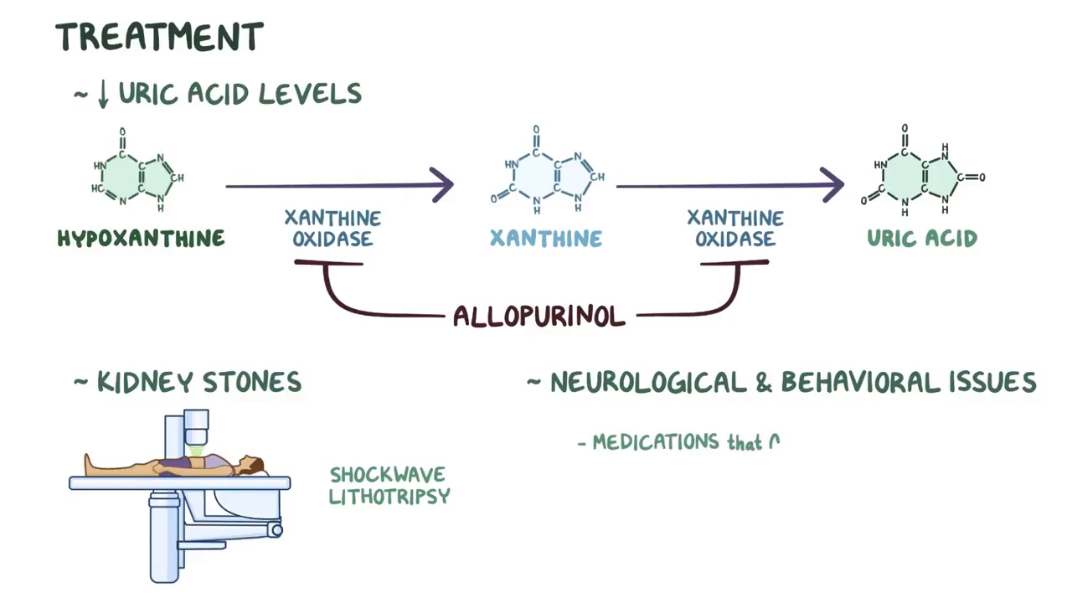
type("ALLEVIATE ANXIETY")
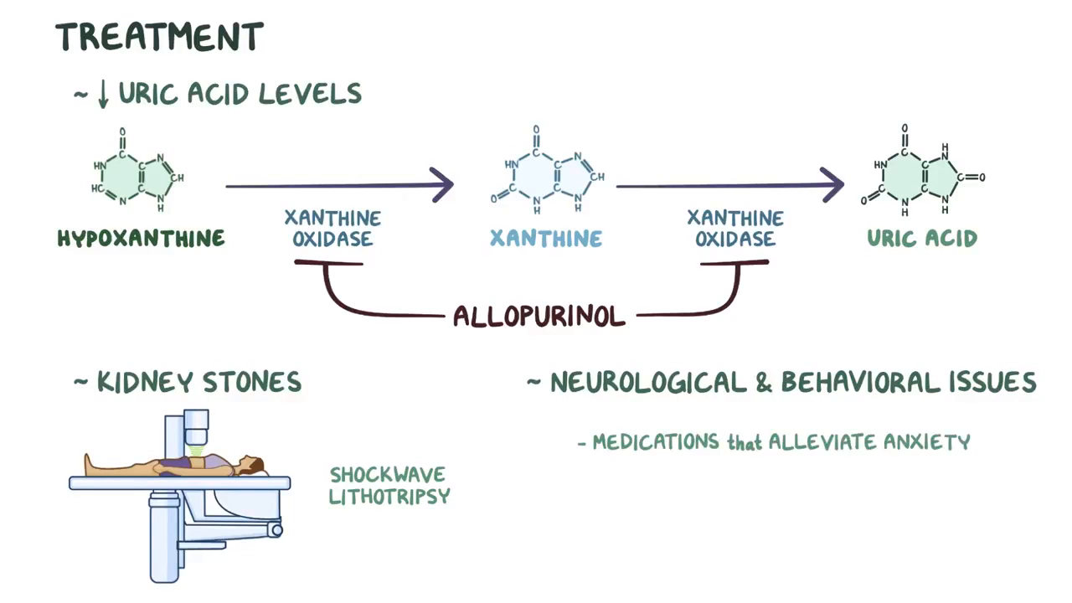
type("Br")
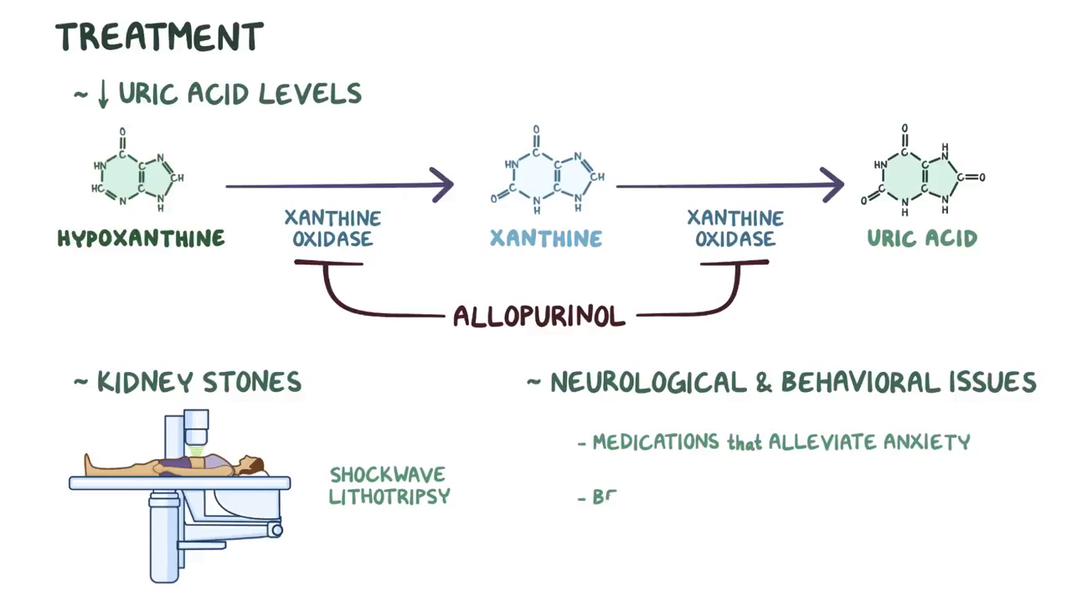